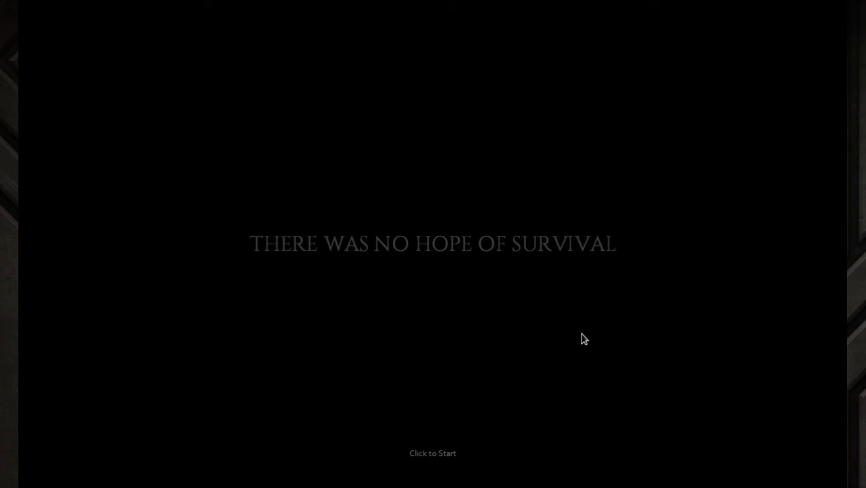
- Start the game from the 'Click to Start' intro screen into the night-time roadside world
{"action": "left_click", "coordinate": [432, 452]}
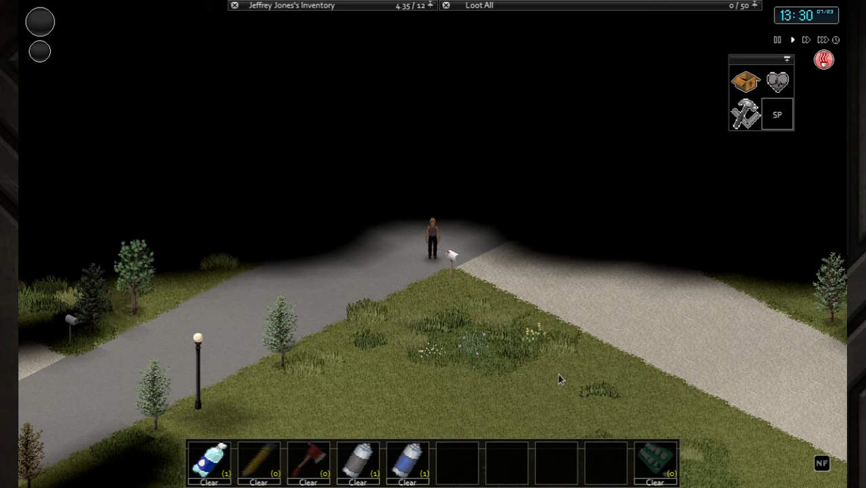
{"action": "mouse_move", "coordinate": [693, 62]}
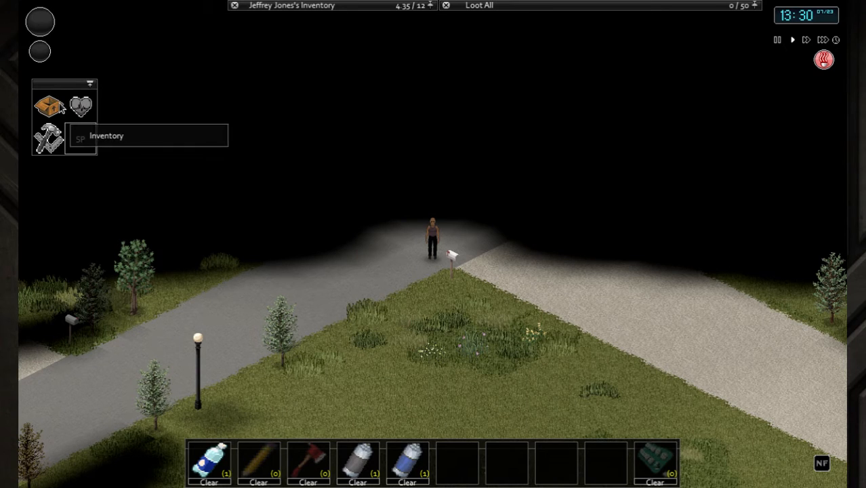
{"action": "mouse_move", "coordinate": [197, 89]}
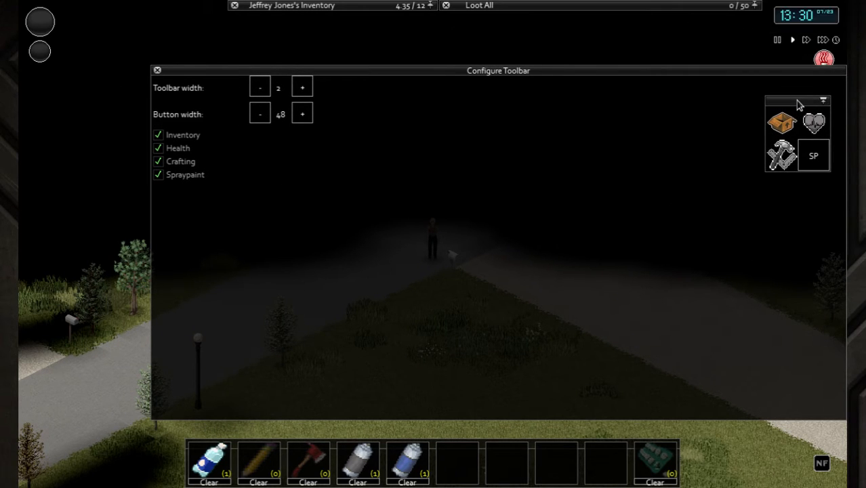
- Move the toolbar to the left side and settle its width on two columns after trying one and three
{"action": "left_click_drag", "start_coordinate": [797, 100], "coordinate": [72, 265]}
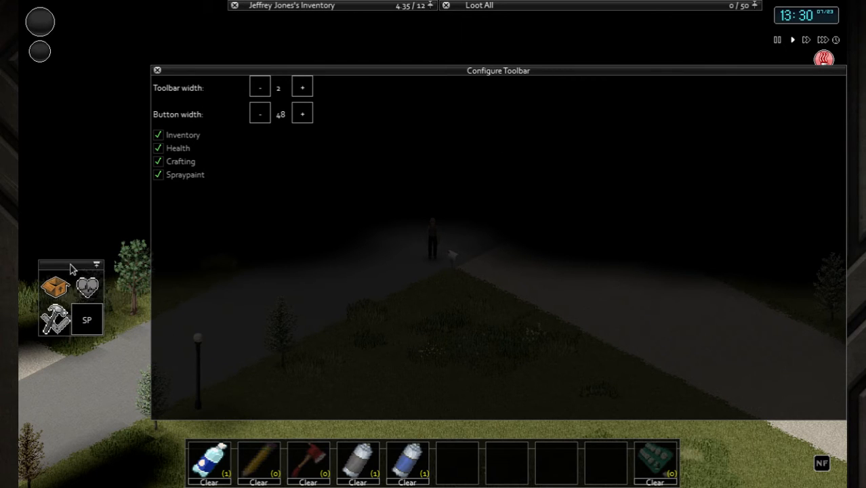
{"action": "left_click", "coordinate": [260, 86]}
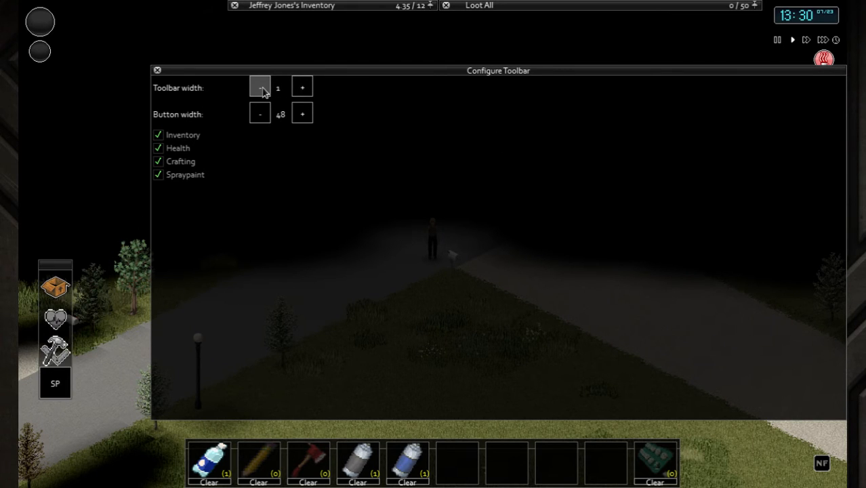
{"action": "left_click", "coordinate": [301, 87]}
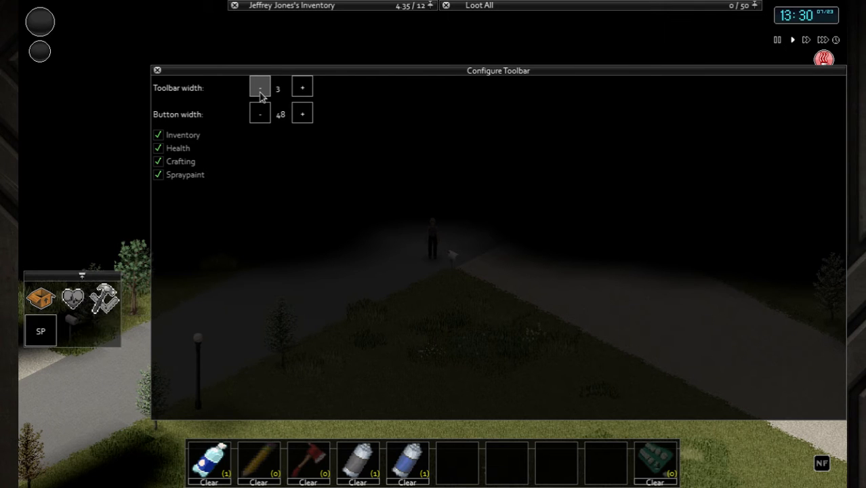
{"action": "left_click", "coordinate": [157, 70]}
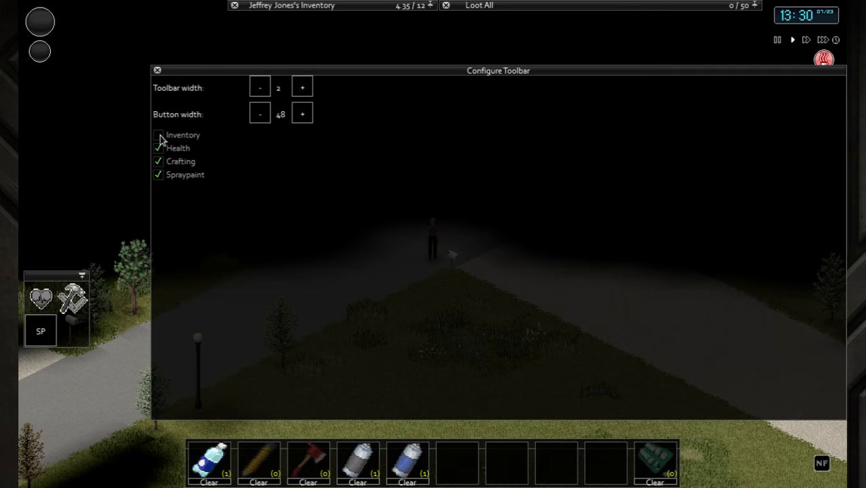
- Remove the Crafting button so only Health and Spraypaint remain on the toolbar
{"action": "left_click", "coordinate": [157, 70]}
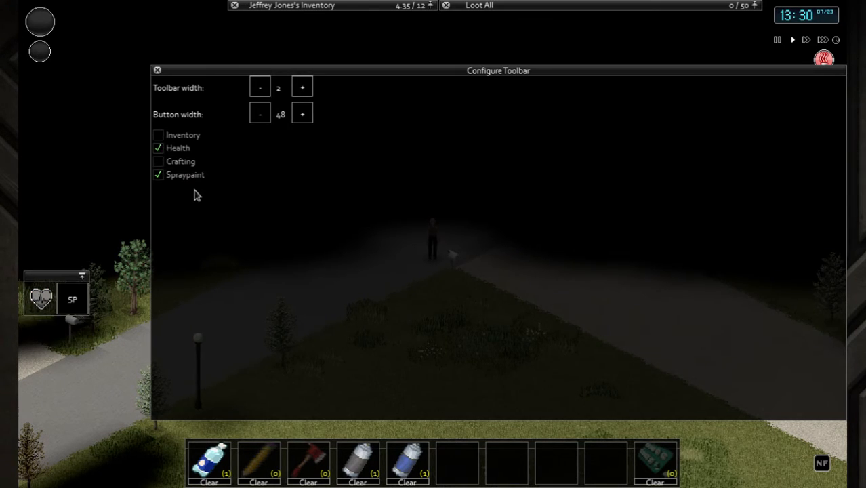
{"action": "mouse_move", "coordinate": [322, 134]}
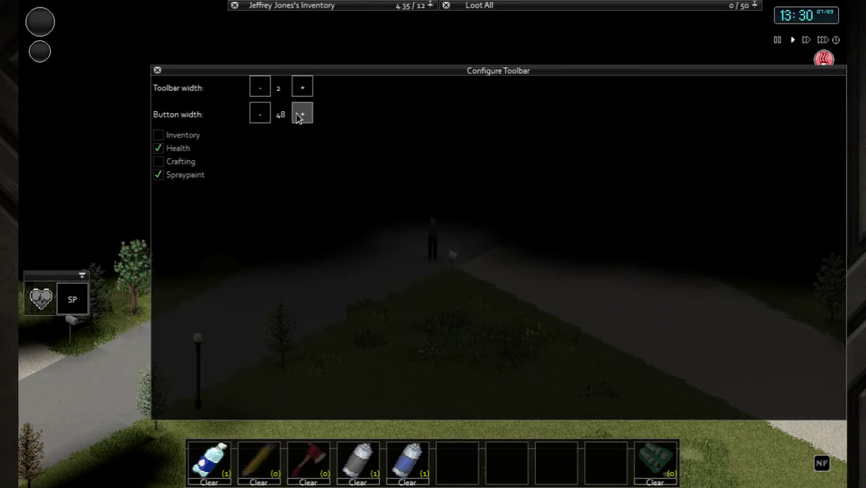
{"action": "left_click", "coordinate": [260, 114]}
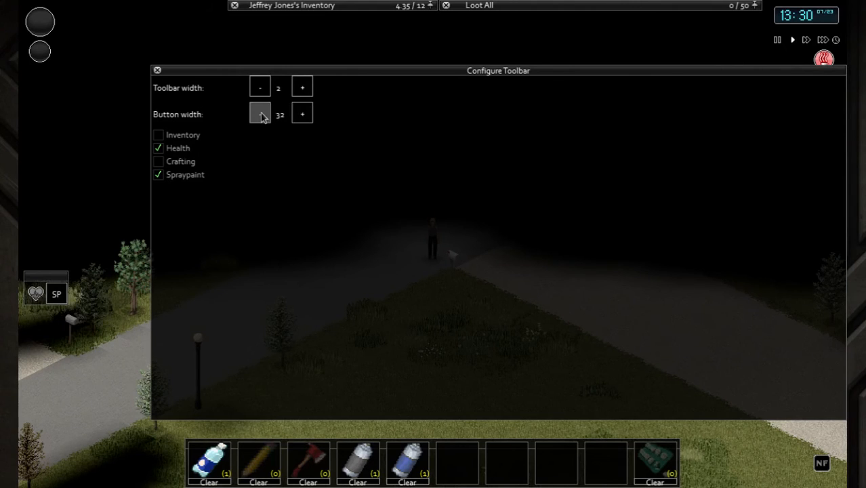
{"action": "left_click", "coordinate": [301, 114]}
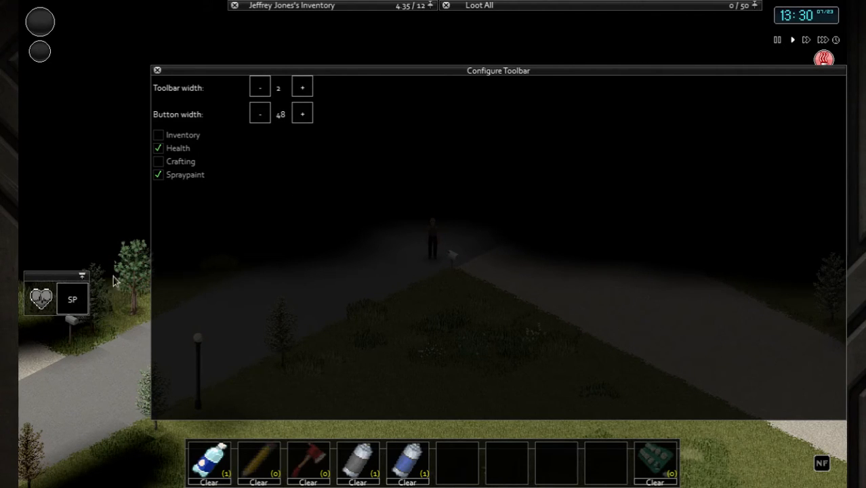
{"action": "mouse_move", "coordinate": [72, 298]}
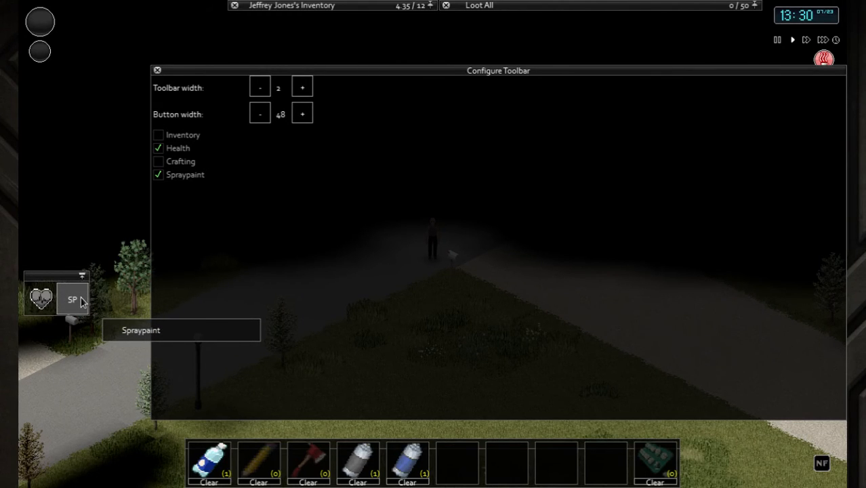
{"action": "mouse_move", "coordinate": [819, 458]}
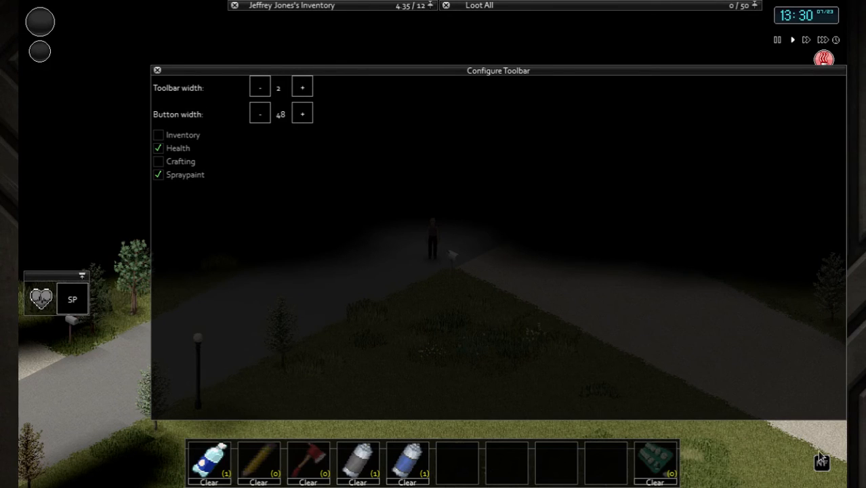
{"action": "mouse_move", "coordinate": [89, 305]}
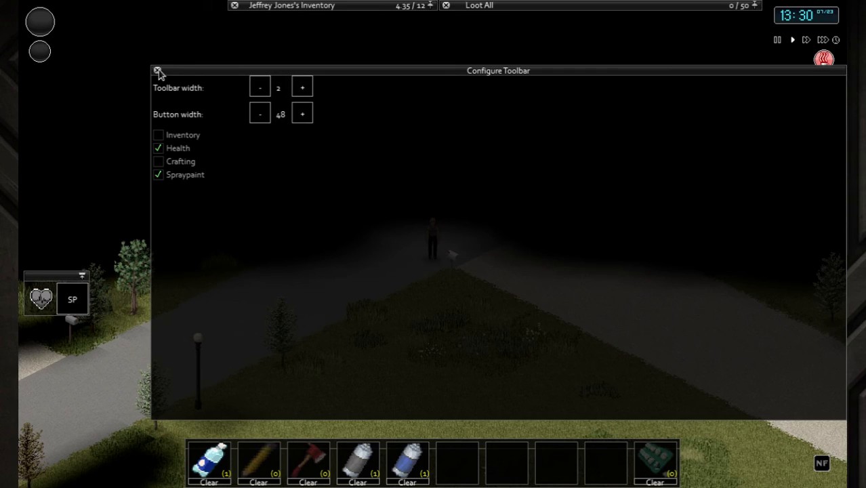
- Close the toolbar settings and drag the Health/Spraypaint toolbar to the top-right corner
{"action": "left_click", "coordinate": [158, 70]}
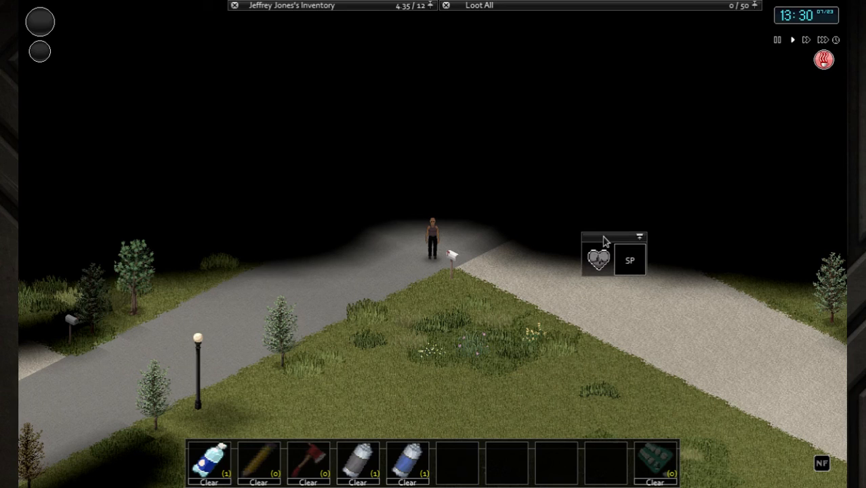
{"action": "left_click_drag", "start_coordinate": [613, 239], "coordinate": [764, 69]}
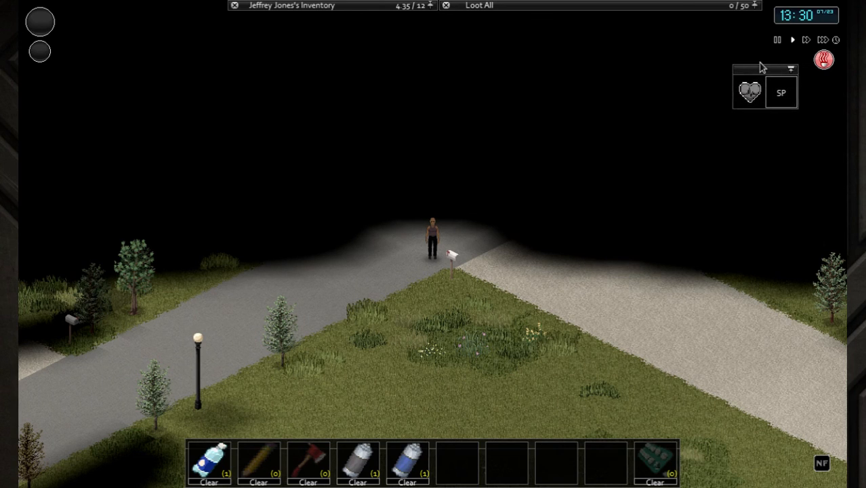